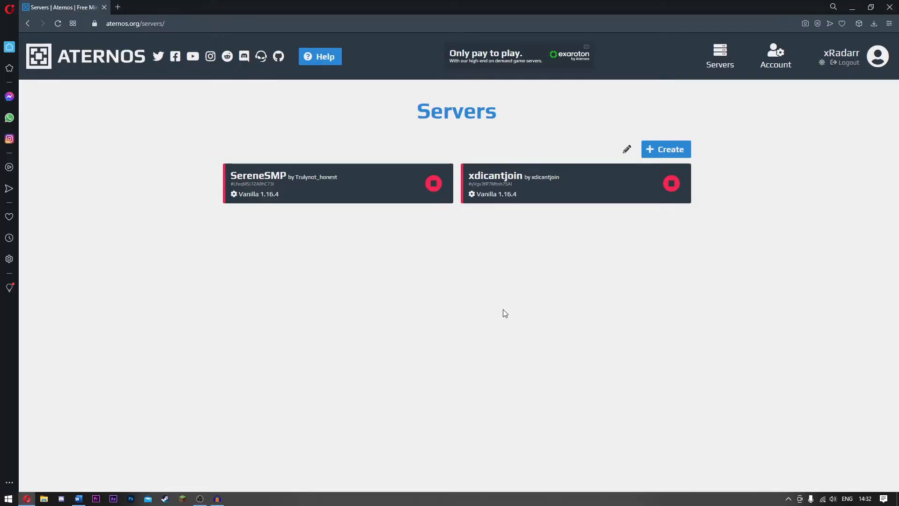
mouse_move(726, 129)
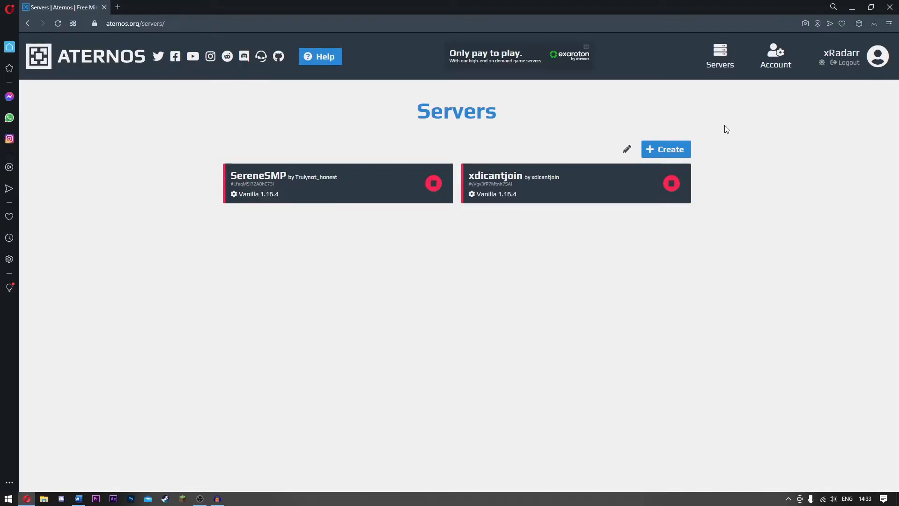
Start a new server setup for xRadarr.aternos.me with Bedrock Edition selected
click(665, 149)
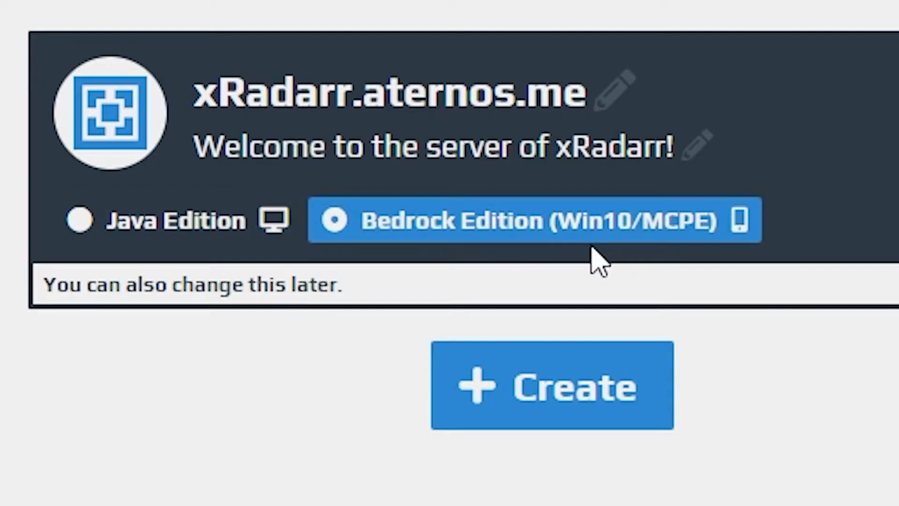
mouse_move(682, 235)
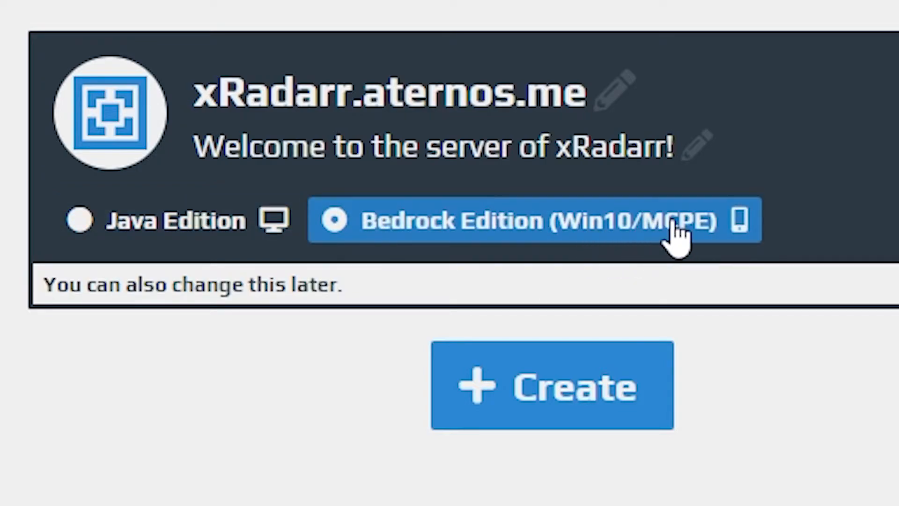
mouse_move(685, 235)
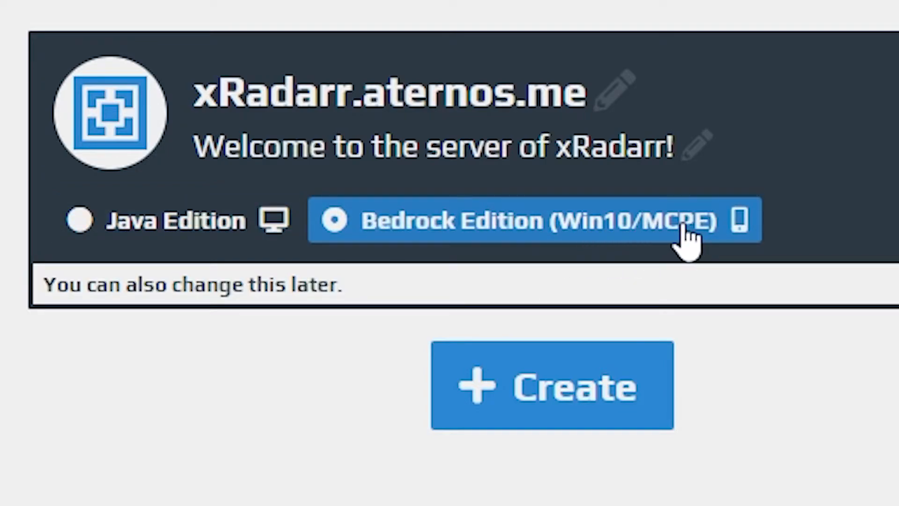
mouse_move(682, 235)
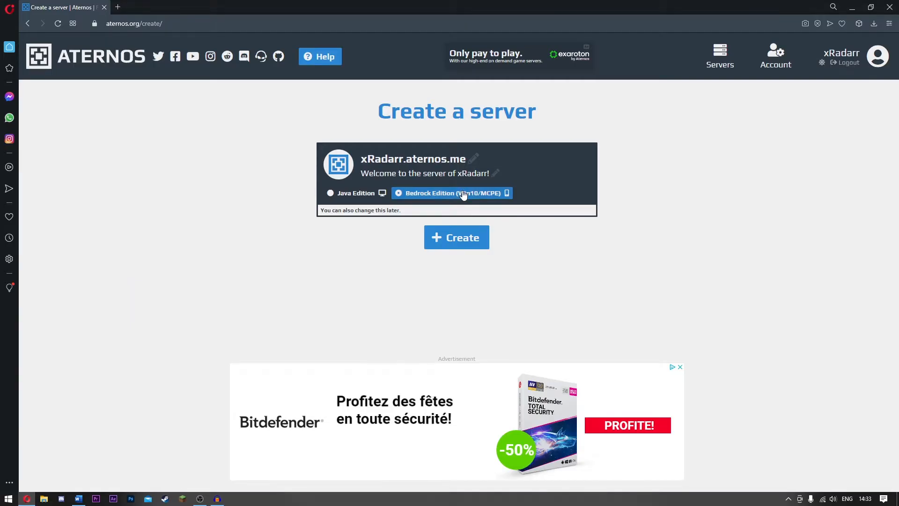
Create the xRadarr Bedrock server and scroll down to its Software and Version fields
click(456, 238)
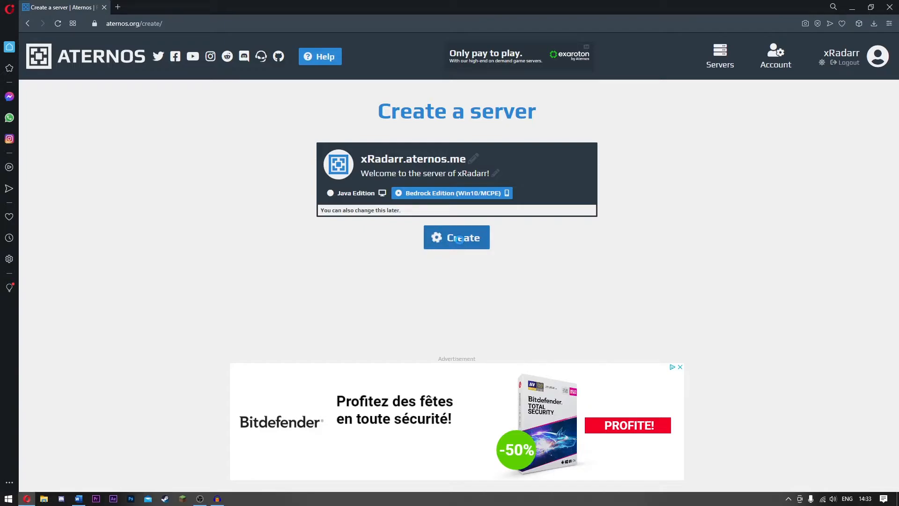
click(455, 237)
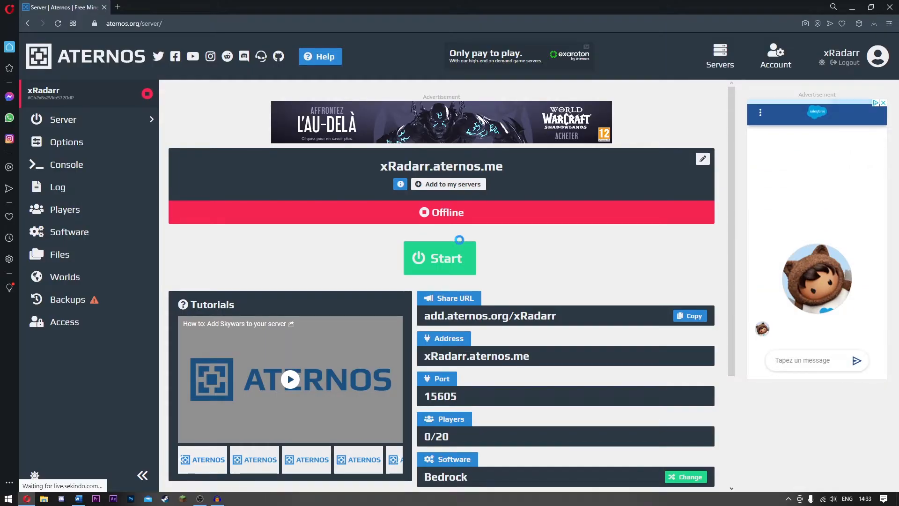
scroll(down, 3)
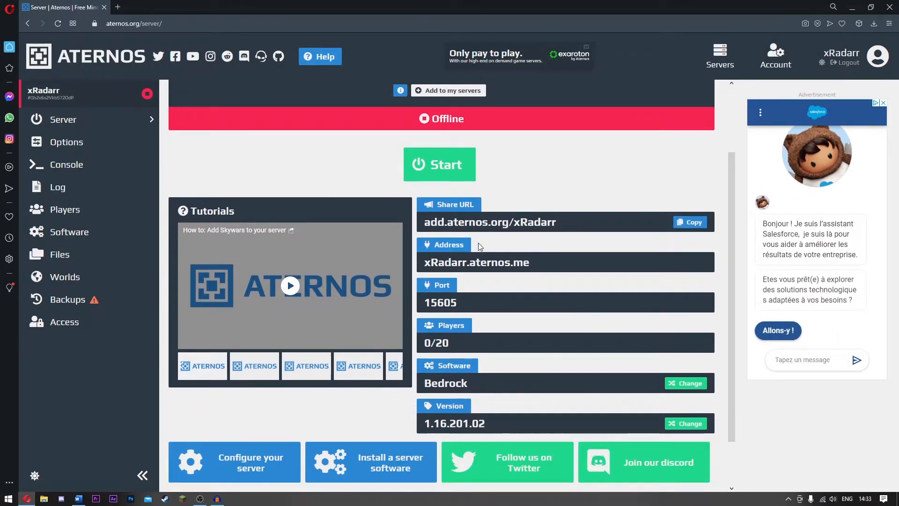
scroll(down, 3)
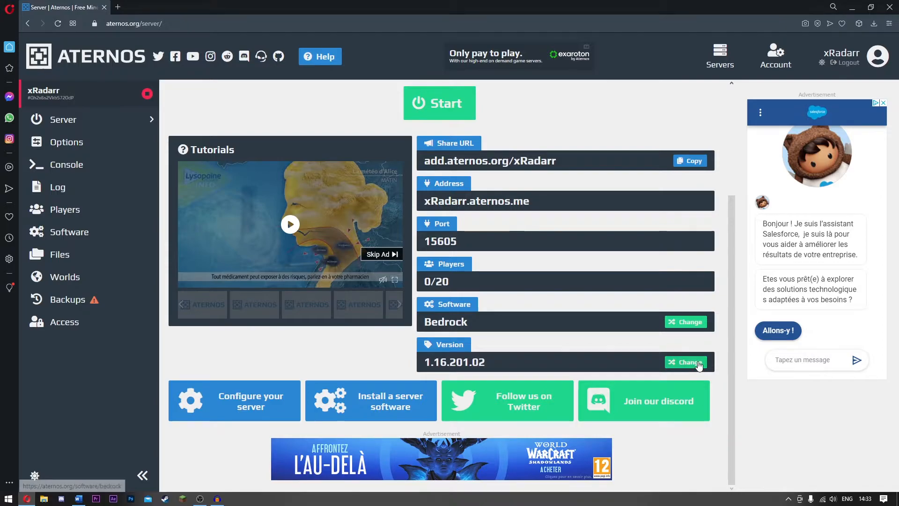
Check the Bedrock version list and view details of installed version 1.16.201.02
click(686, 362)
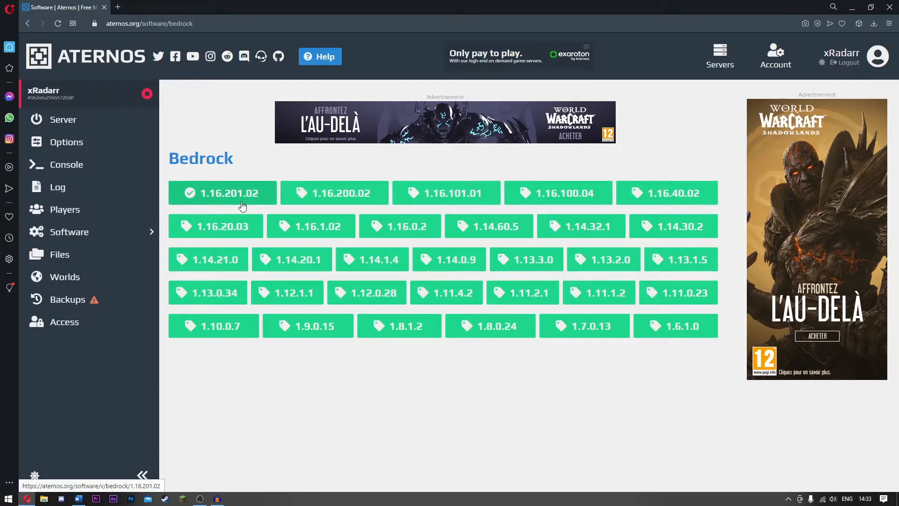
click(223, 192)
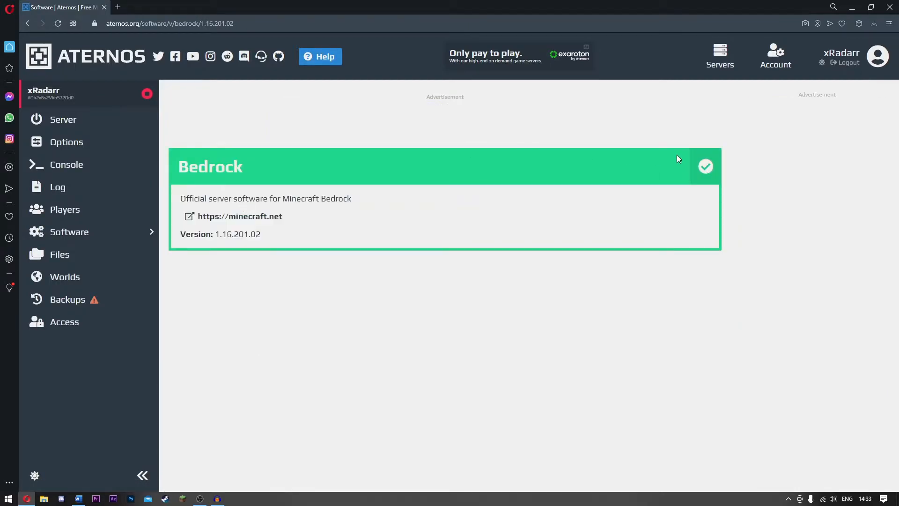
mouse_move(484, 130)
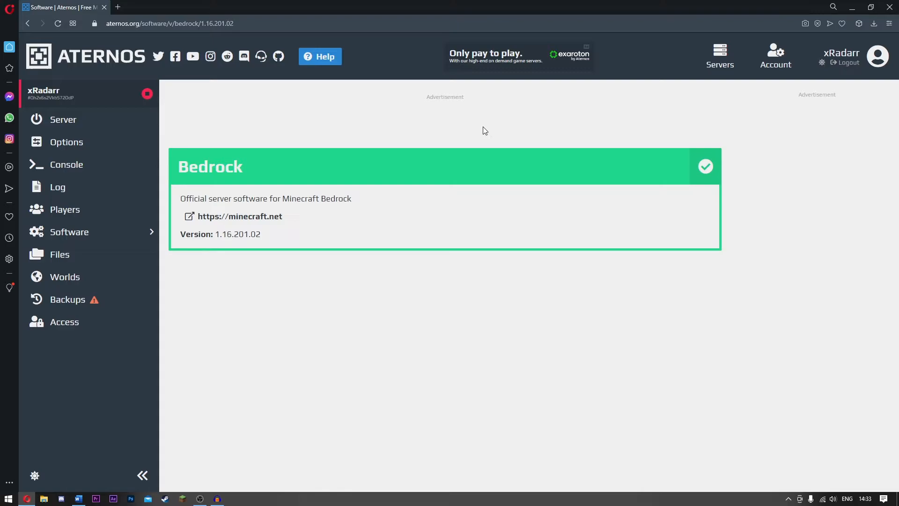
mouse_move(663, 149)
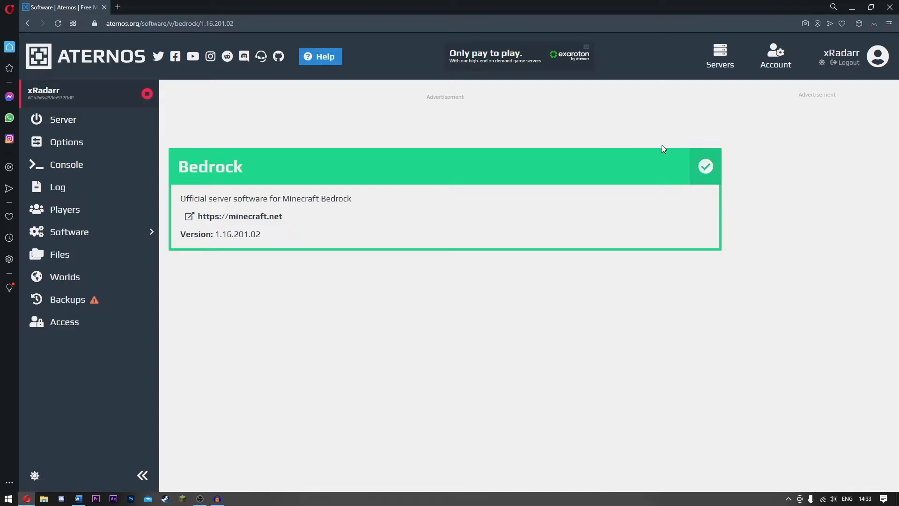
mouse_move(63, 120)
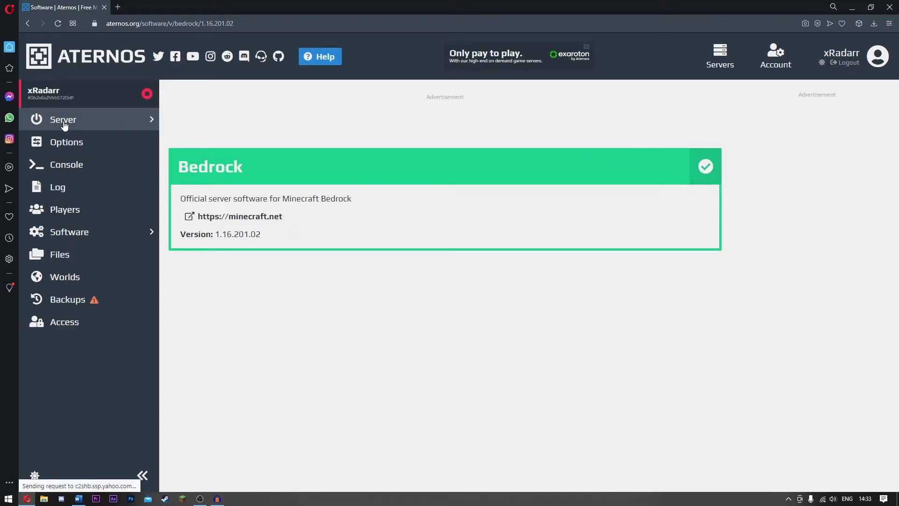
Go back to the xRadarr server overview showing address, port 15605 and 0/20 players
click(63, 119)
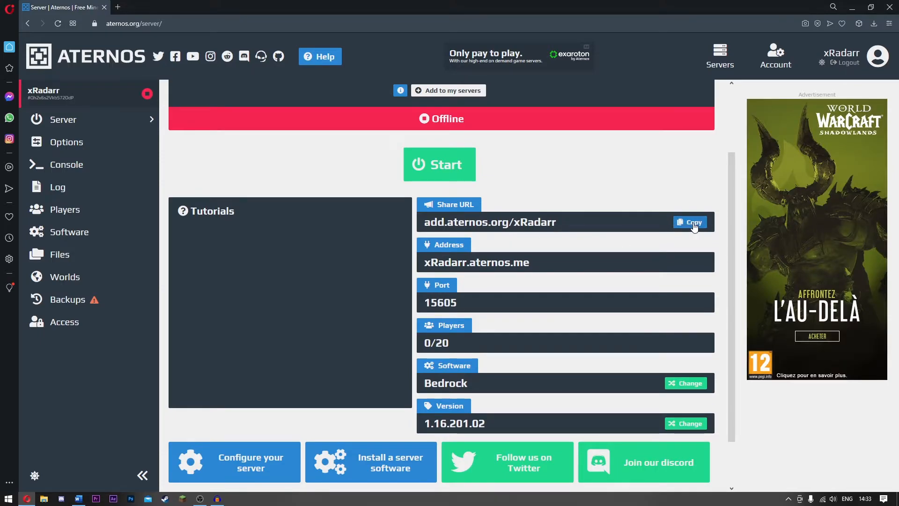
mouse_move(556, 261)
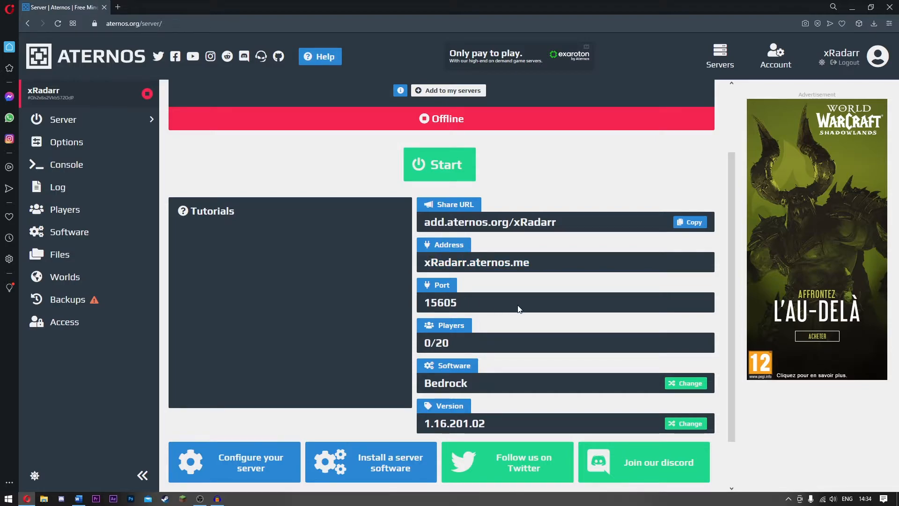
mouse_move(449, 346)
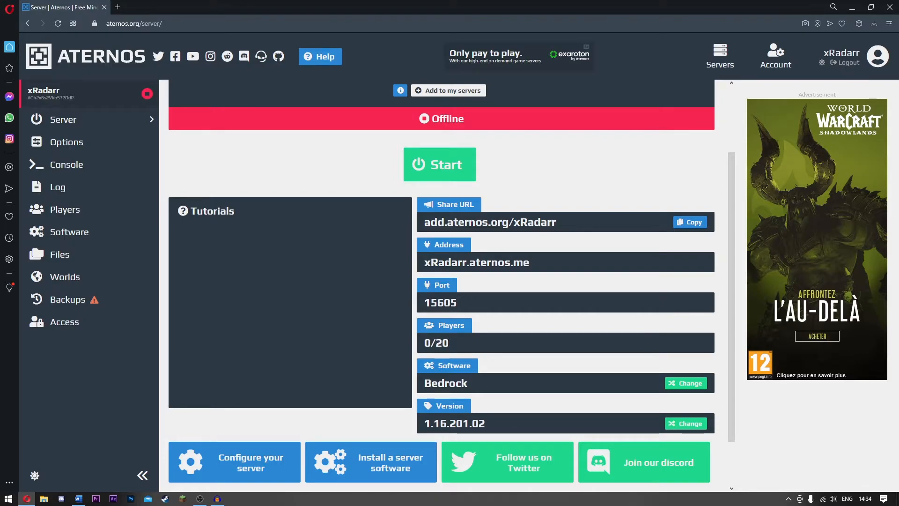
scroll(up, 3)
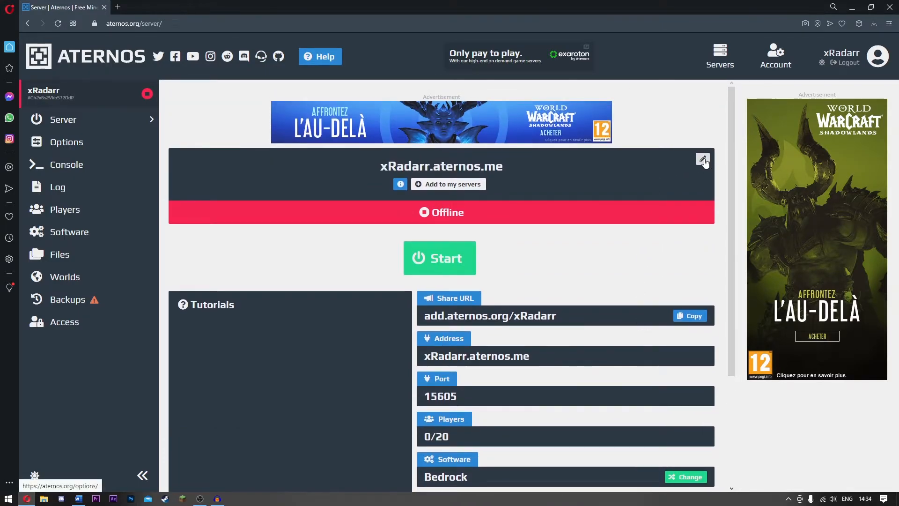
Set the server's player slots to 1 in Options and return to the overview
click(66, 142)
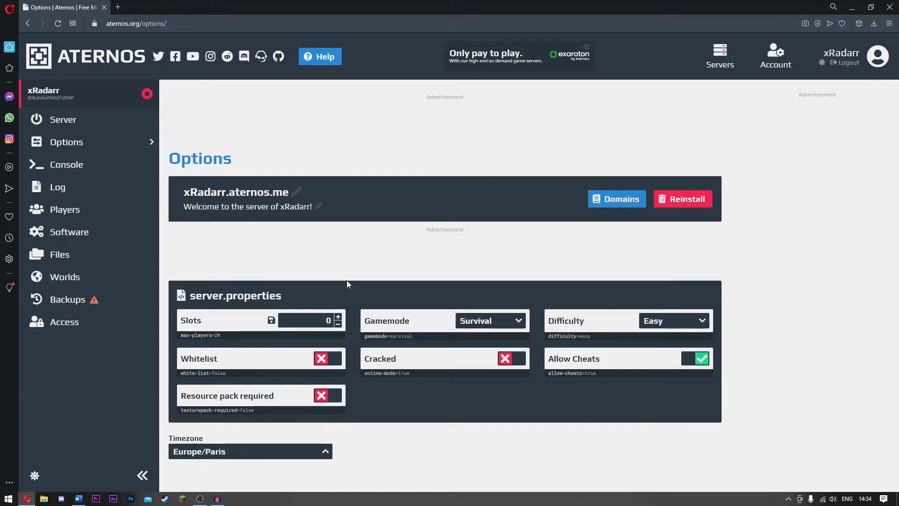
click(337, 317)
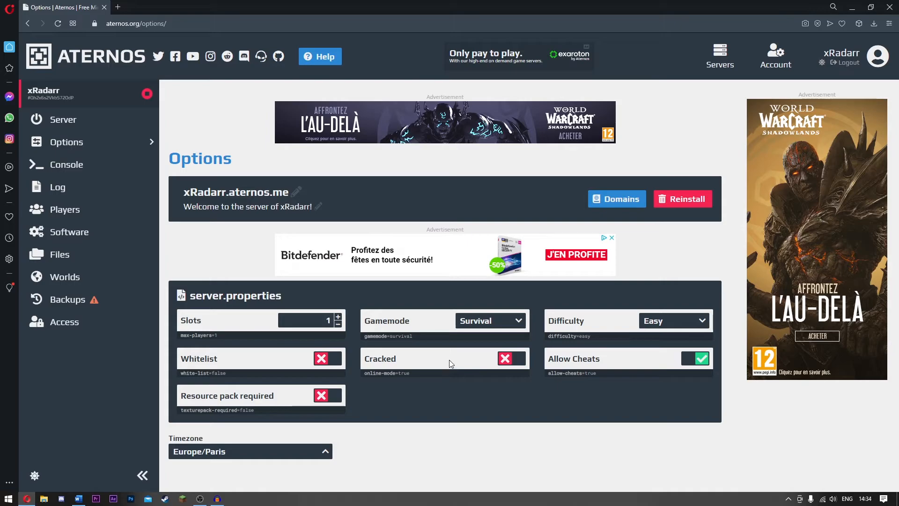
click(63, 119)
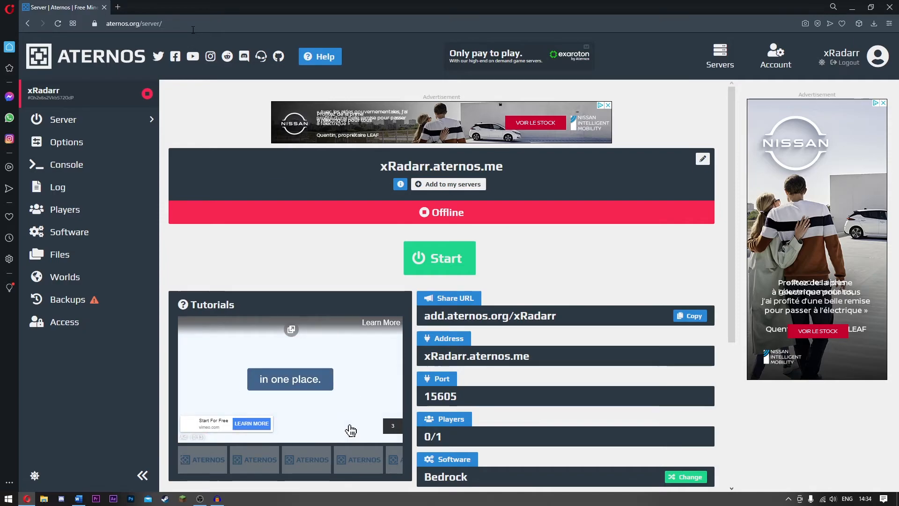
Start xRadarr.aternos.me and watch its status change to Preparing
click(133, 23)
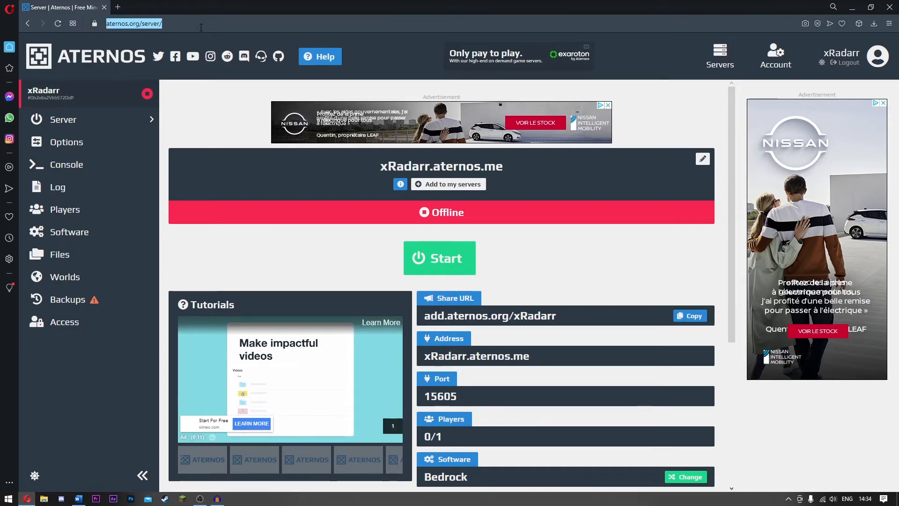
click(439, 257)
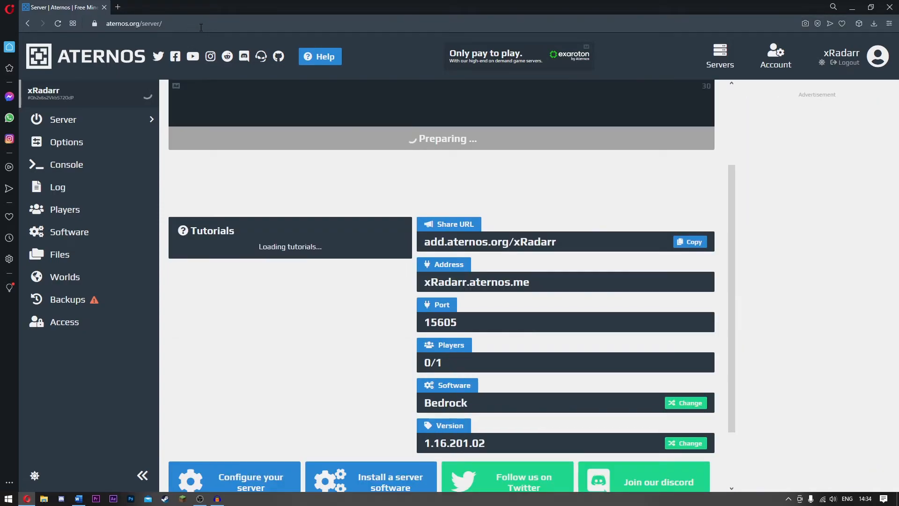
scroll(up, 3)
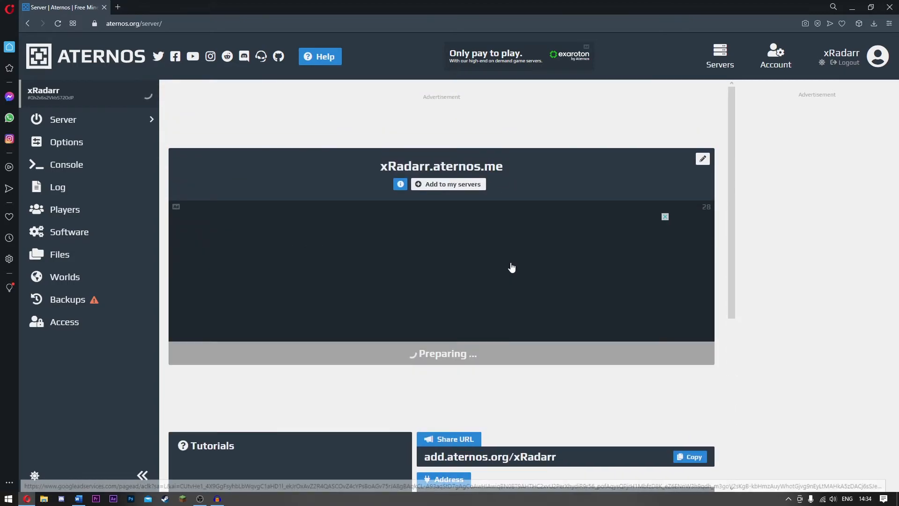
scroll(down, 3)
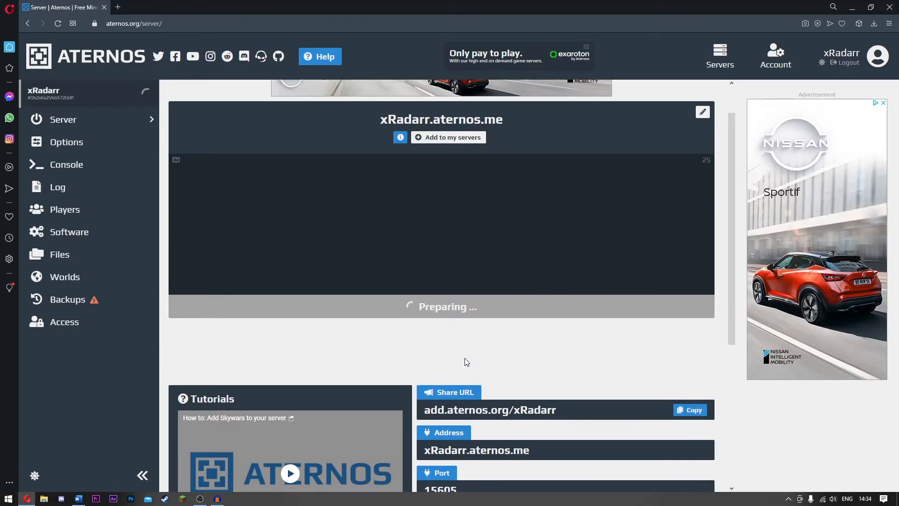